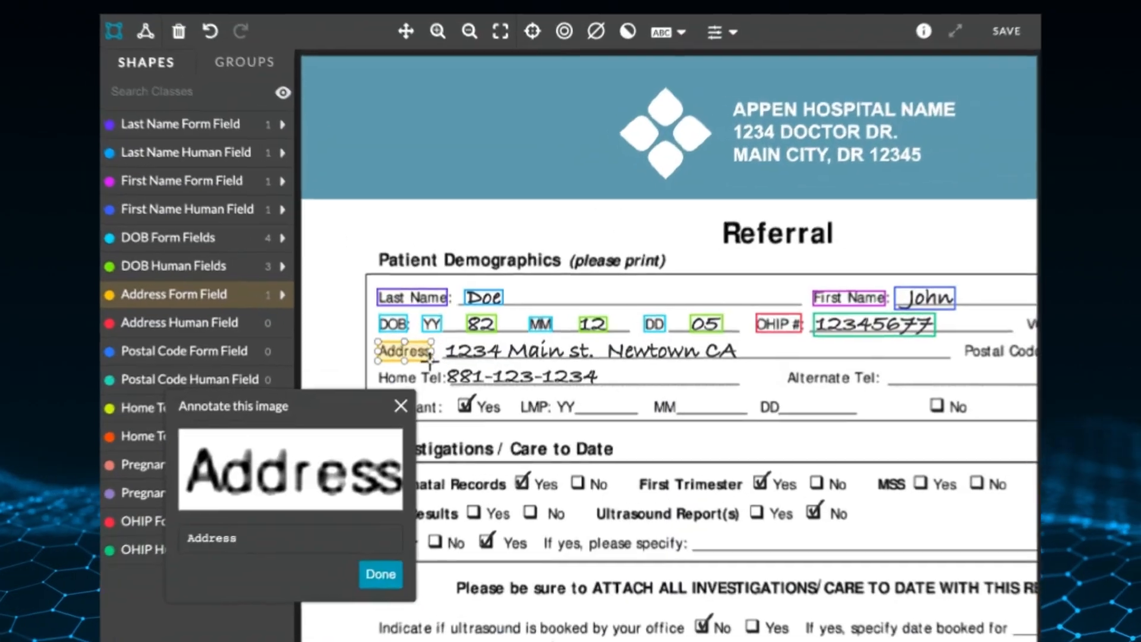
- Confirm the Address label transcription and accept the handwritten address transcription
{"action": "left_click", "coordinate": [379, 574]}
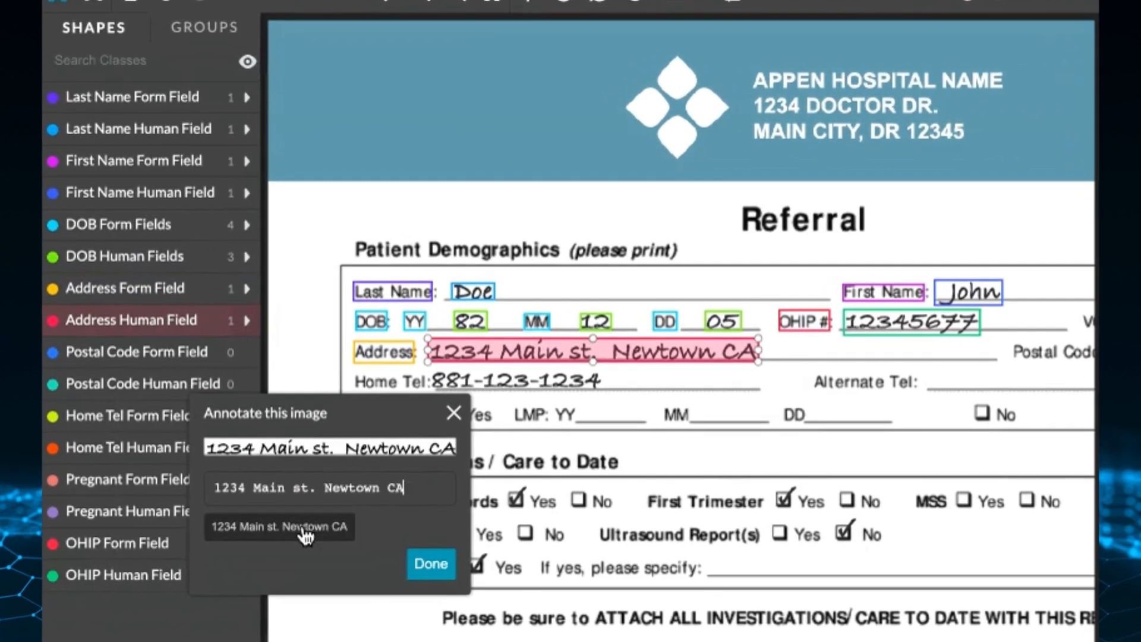
{"action": "left_click", "coordinate": [430, 564]}
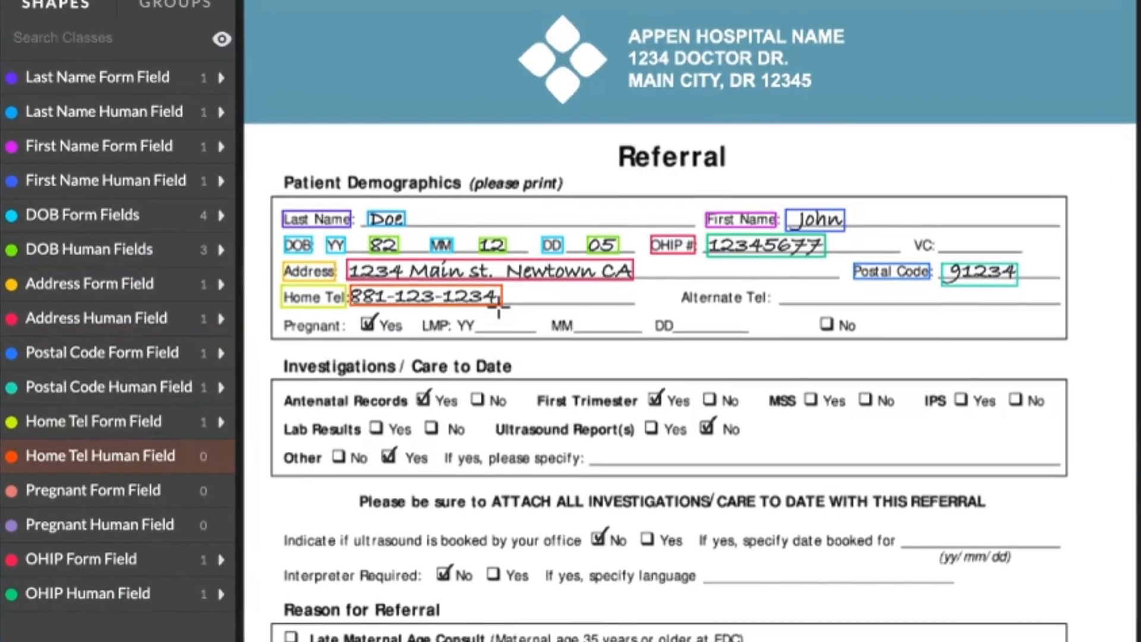